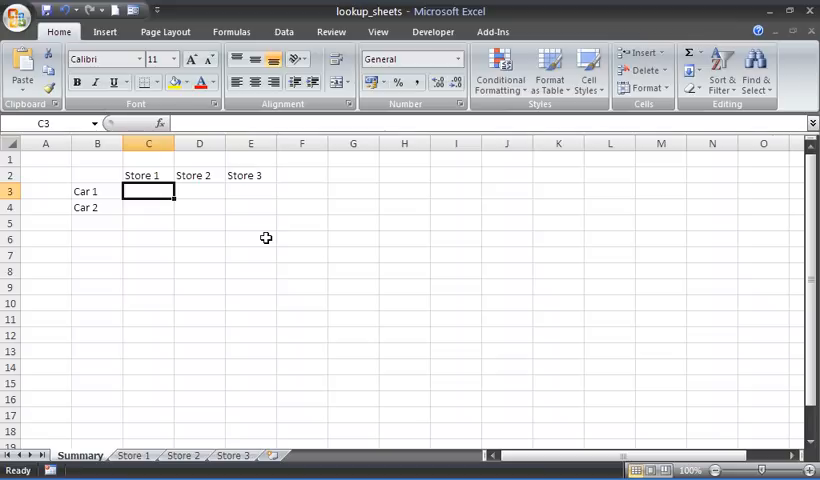
{"action": "mouse_move", "coordinate": [110, 192]}
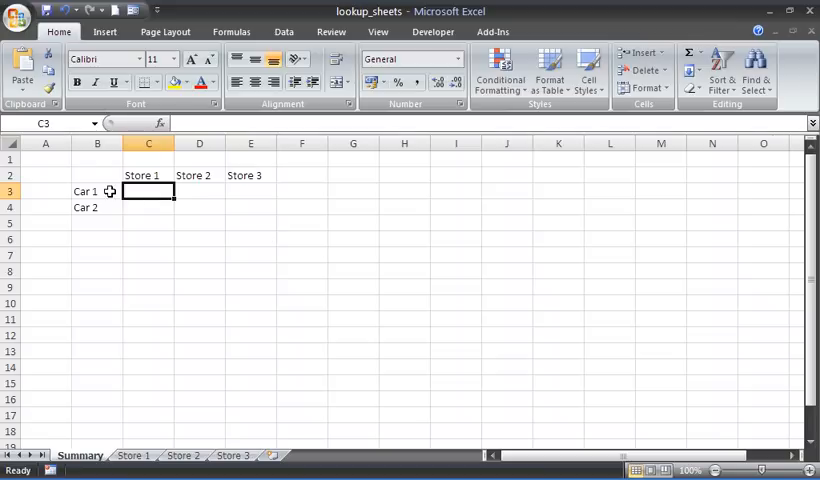
{"action": "mouse_move", "coordinate": [226, 196]}
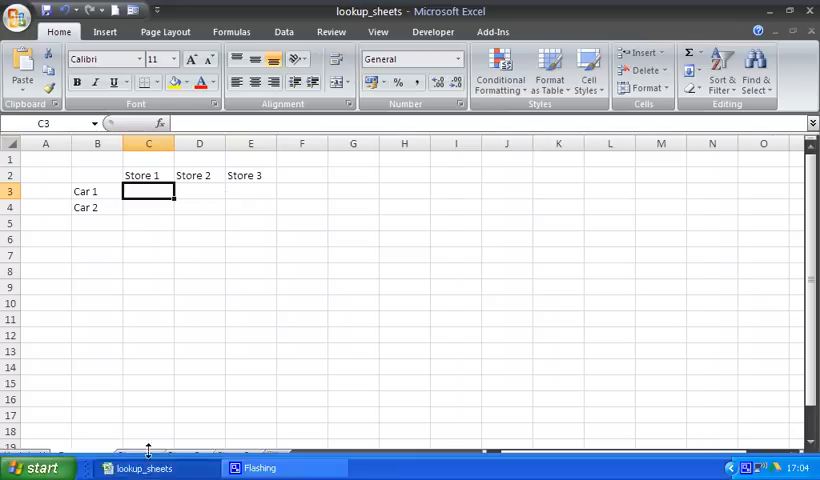
Review the car sales on the Store 1 and Store 2 sheets, then return to Summary
{"action": "left_click", "coordinate": [132, 456]}
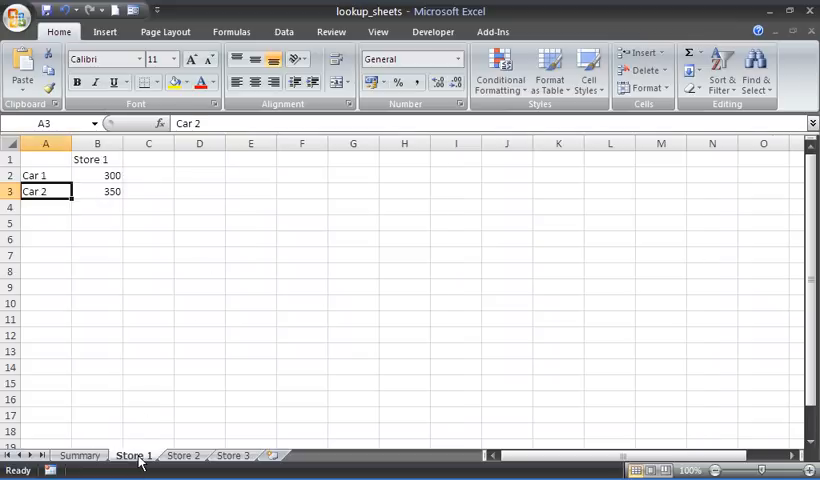
{"action": "left_click", "coordinate": [184, 456]}
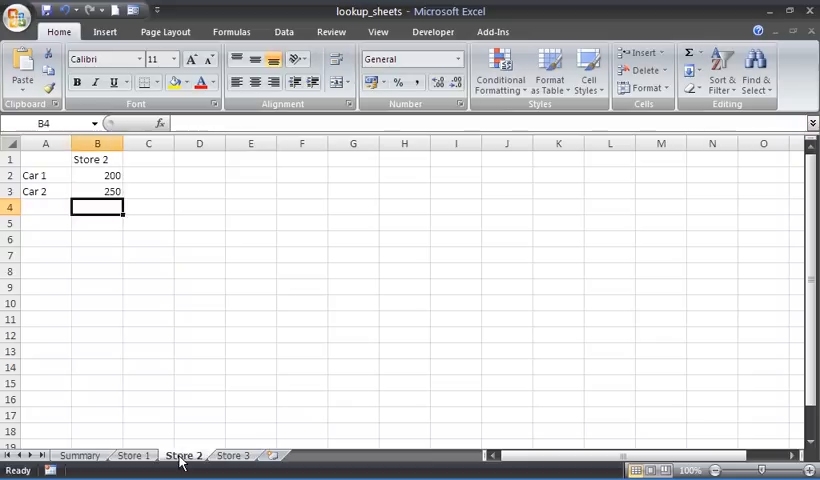
{"action": "mouse_move", "coordinate": [230, 456]}
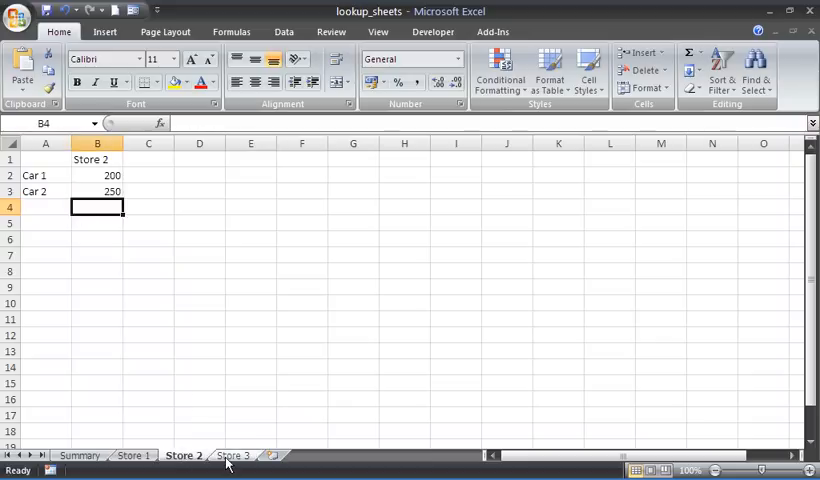
{"action": "left_click", "coordinate": [232, 456]}
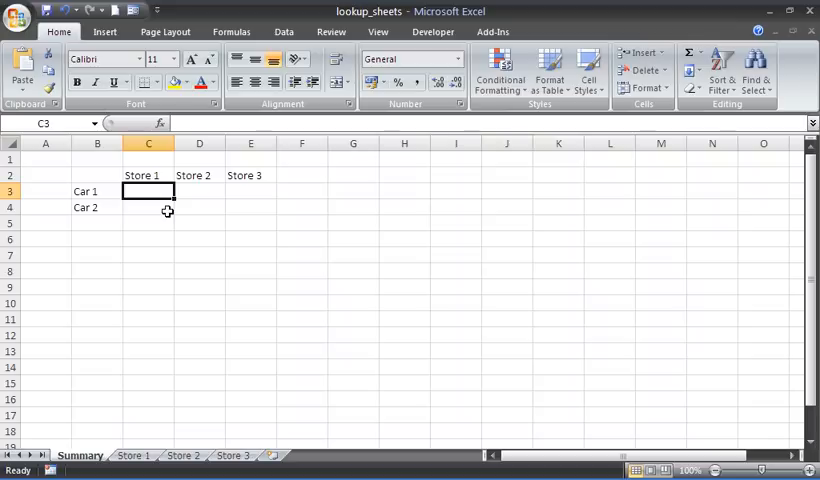
Begin =VLOOKUP( in C3 with Car 1 as lookup value, column locked as $B3
{"action": "type", "text": "="}
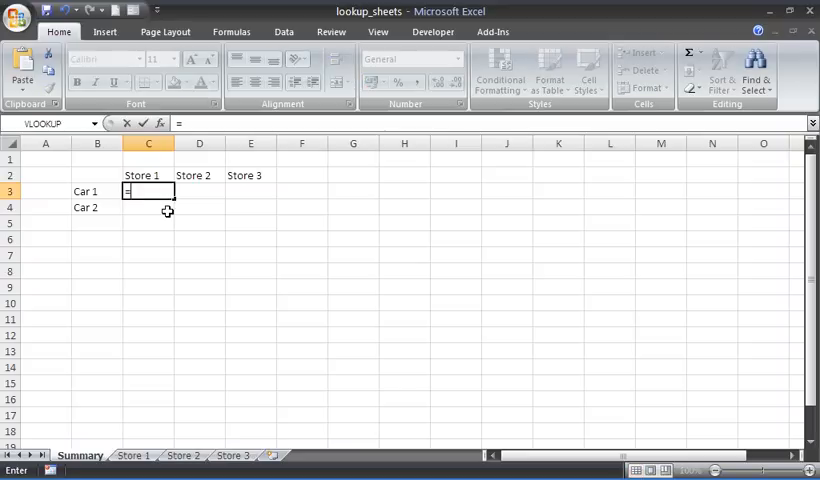
{"action": "type", "text": "v"}
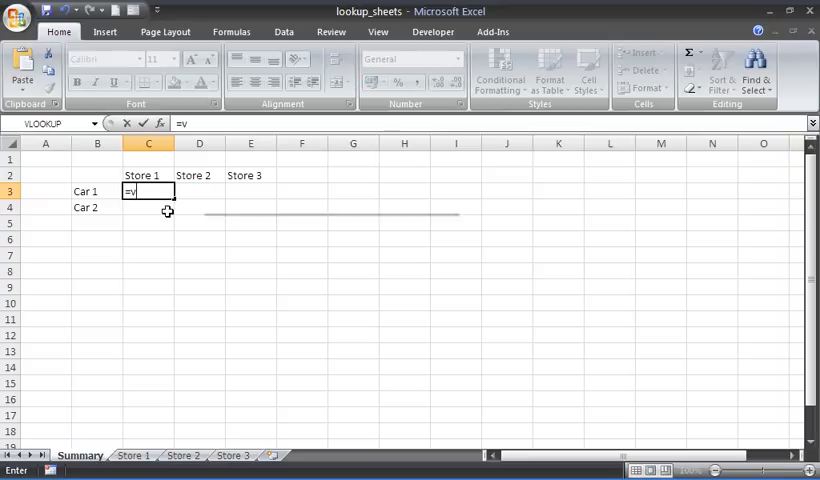
{"action": "type", "text": "lookup"}
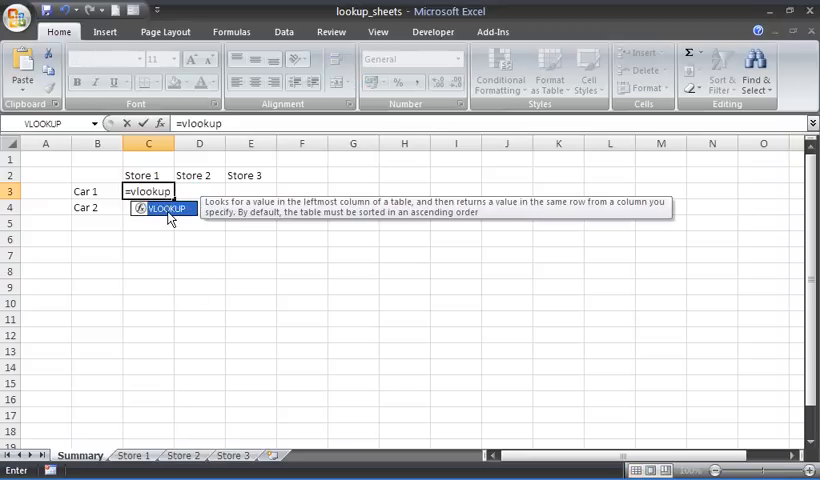
{"action": "type", "text": "("}
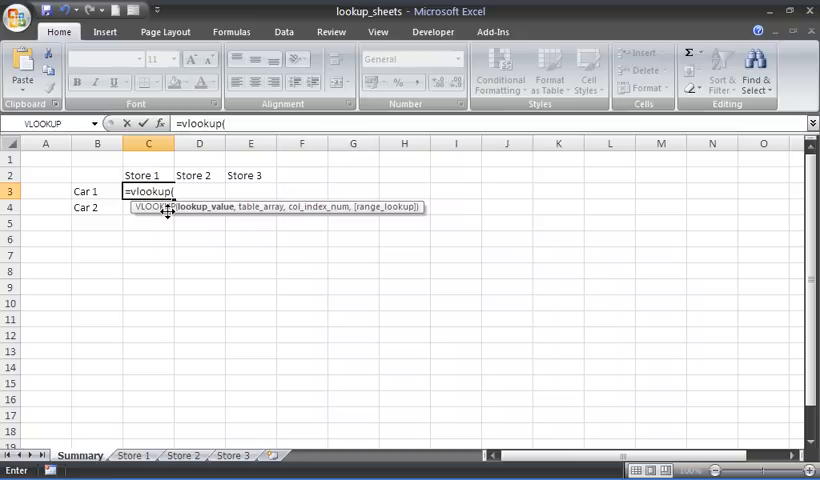
{"action": "left_click", "coordinate": [96, 192]}
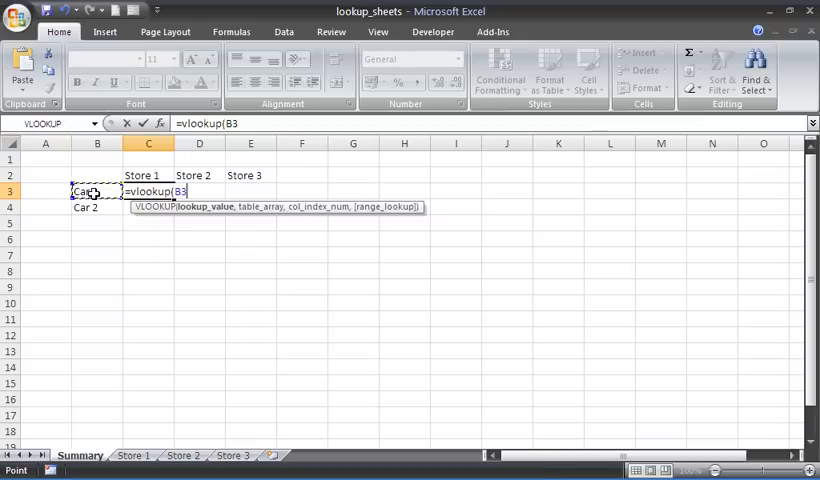
{"action": "key", "text": "f4"}
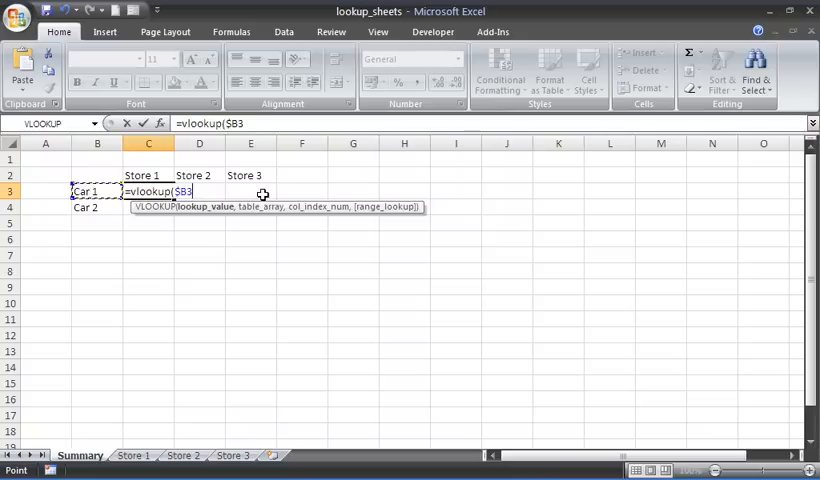
{"action": "mouse_move", "coordinate": [258, 212]}
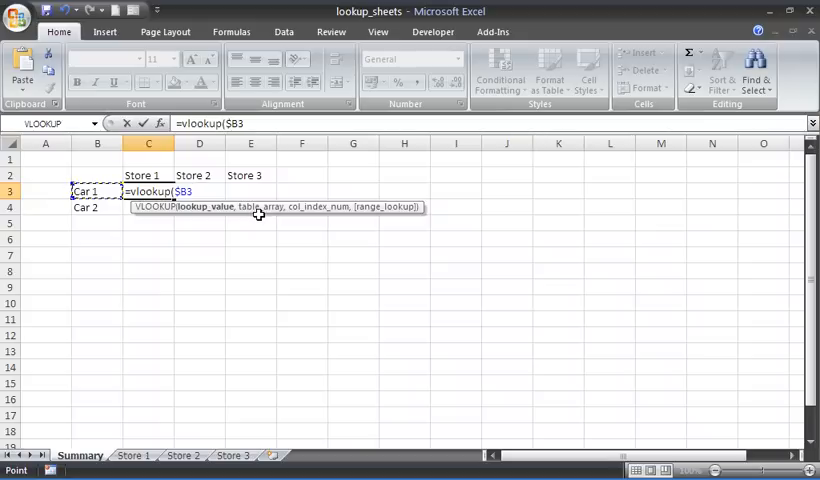
Add an INDIRECT( table-array argument starting with a quoted apostrophe joined by &
{"action": "type", "text": ","}
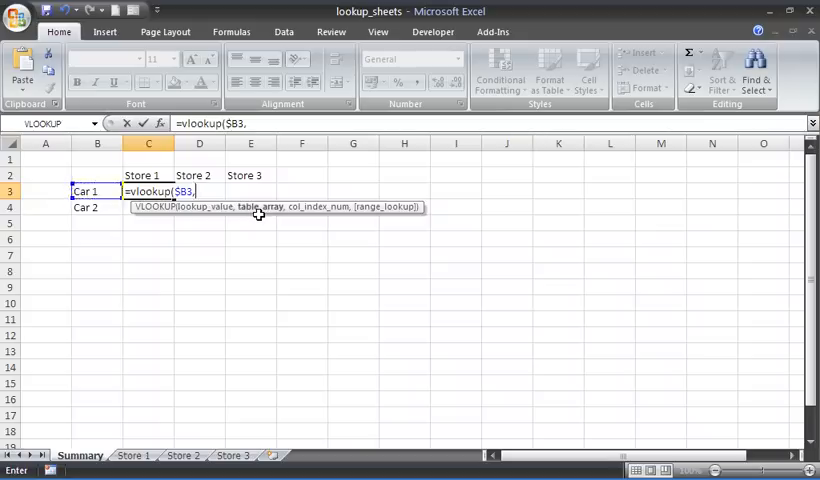
{"action": "mouse_move", "coordinate": [248, 228]}
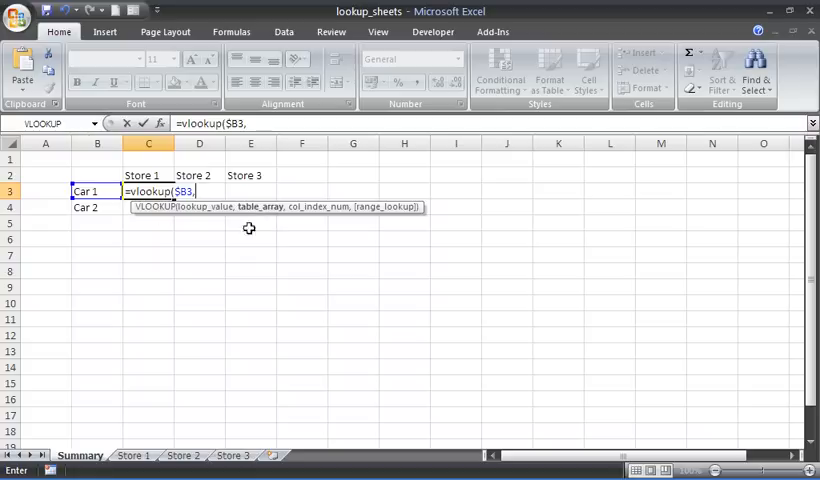
{"action": "mouse_move", "coordinate": [284, 234]}
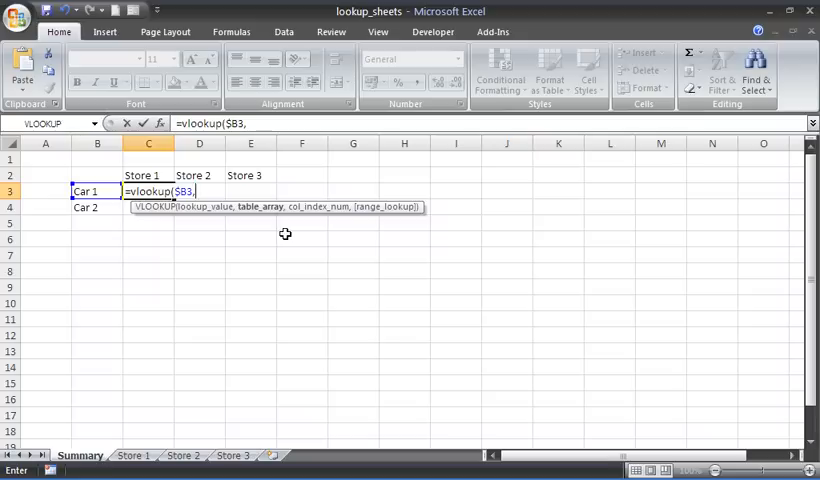
{"action": "mouse_move", "coordinate": [142, 268]}
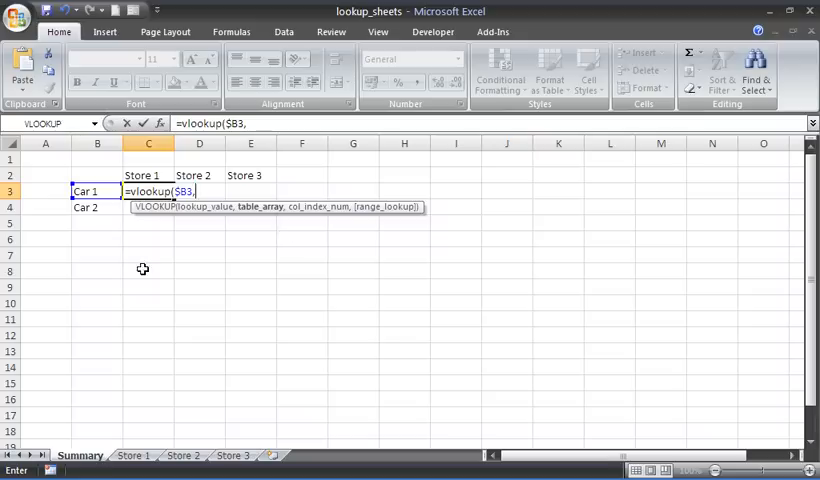
{"action": "mouse_move", "coordinate": [236, 232]}
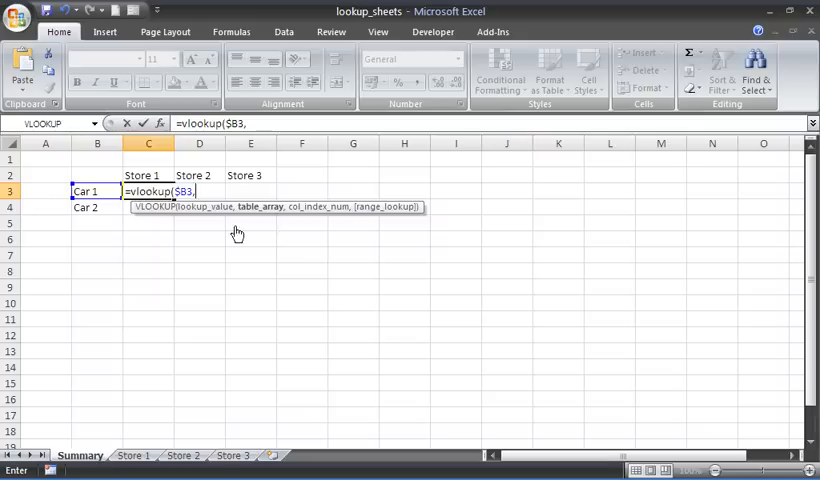
{"action": "type", "text": "indirec"}
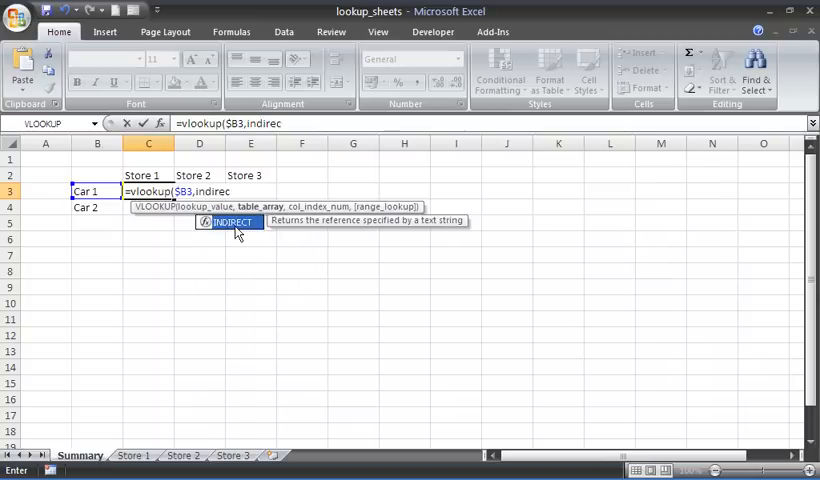
{"action": "type", "text": "t("}
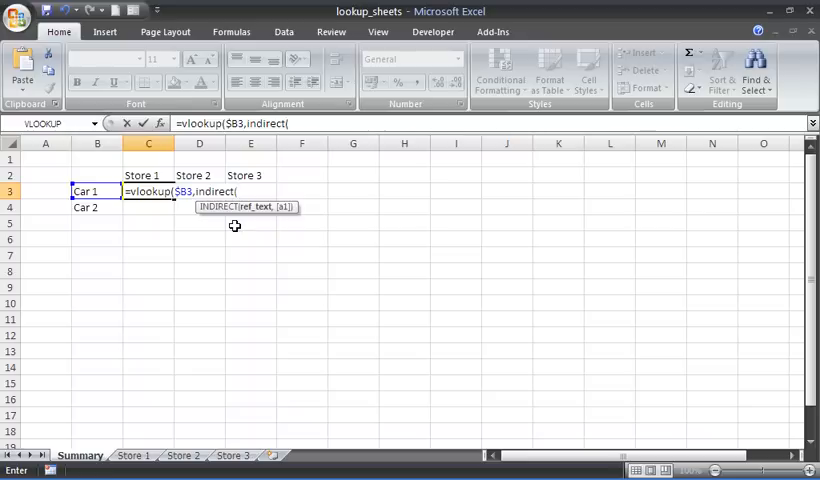
{"action": "mouse_move", "coordinate": [236, 380]}
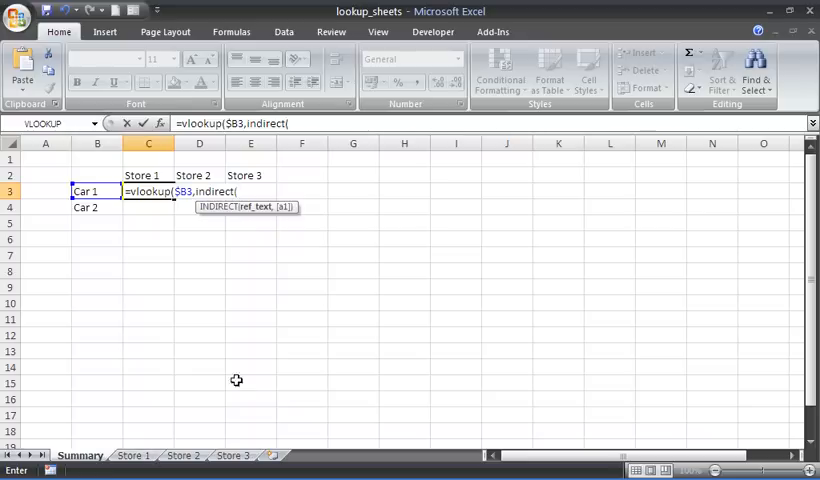
{"action": "mouse_move", "coordinate": [298, 224]}
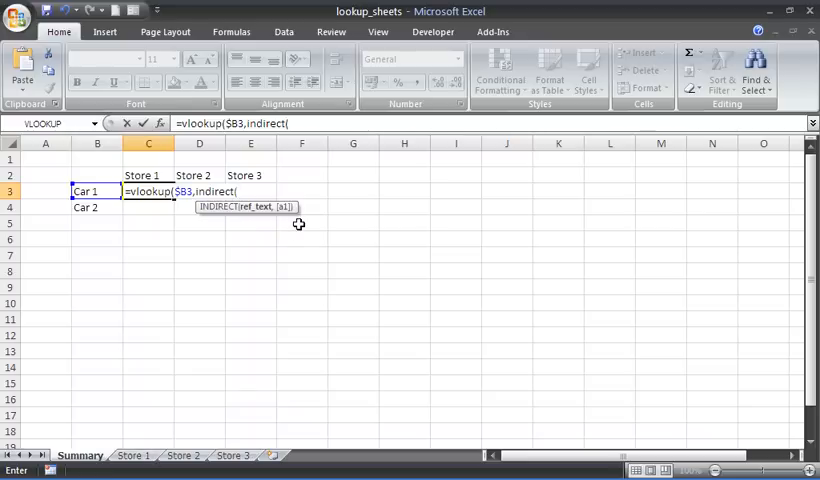
{"action": "type", "text": "\"'"}
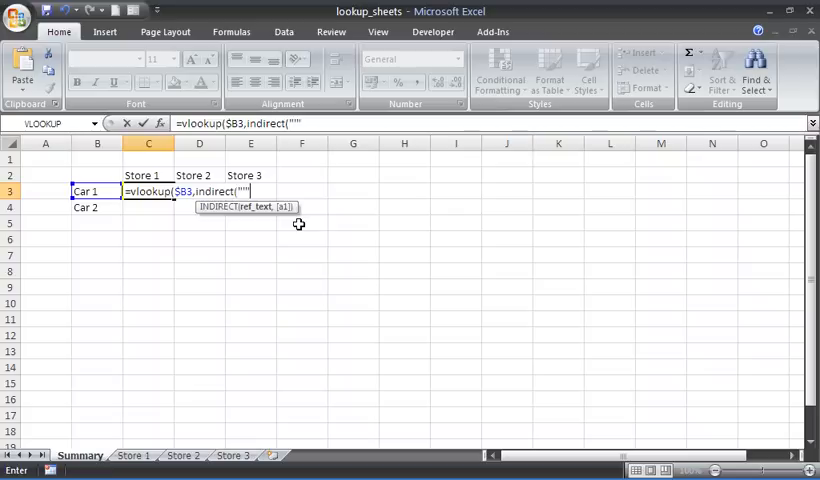
{"action": "type", "text": "&"}
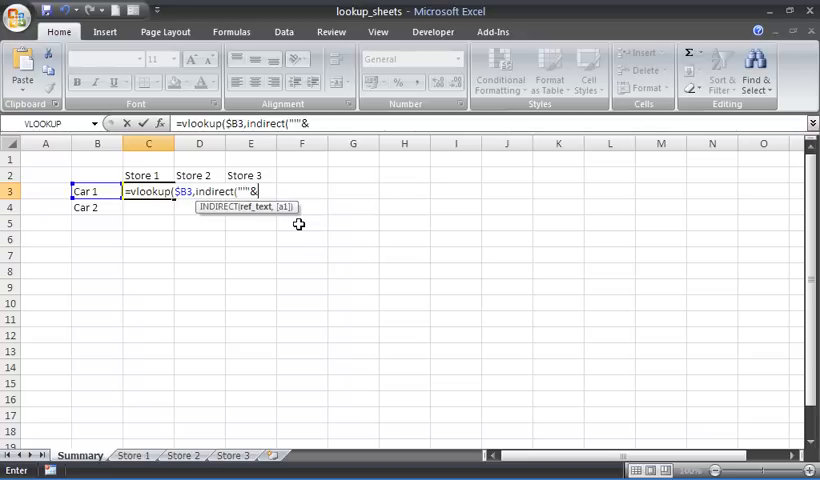
Join the C2 store header with '!$A$1:$B$3 so INDIRECT points to that sheet's range
{"action": "left_click", "coordinate": [148, 176]}
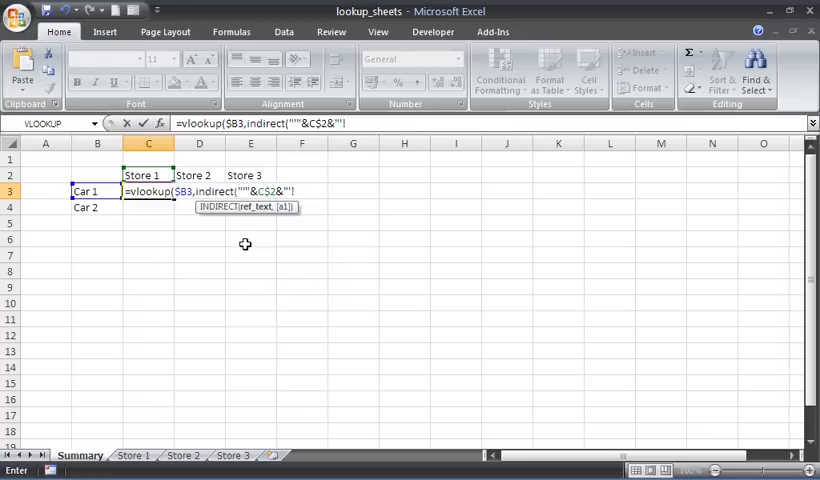
{"action": "type", "text": "!$A"}
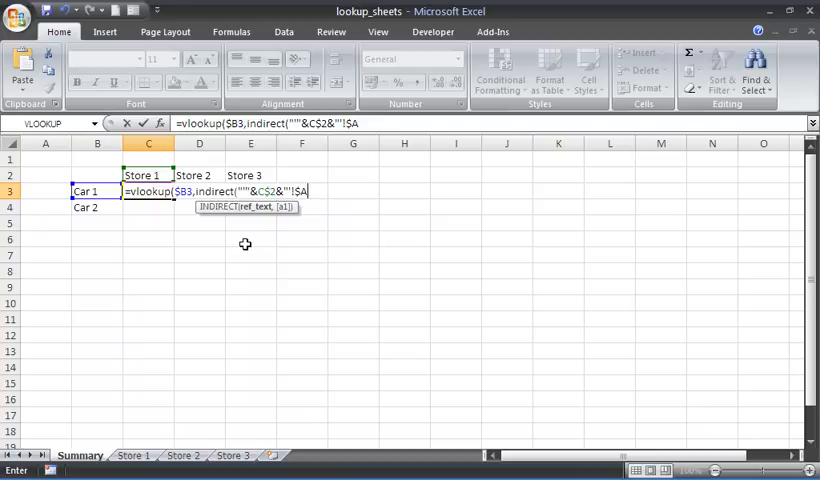
{"action": "type", "text": "$"}
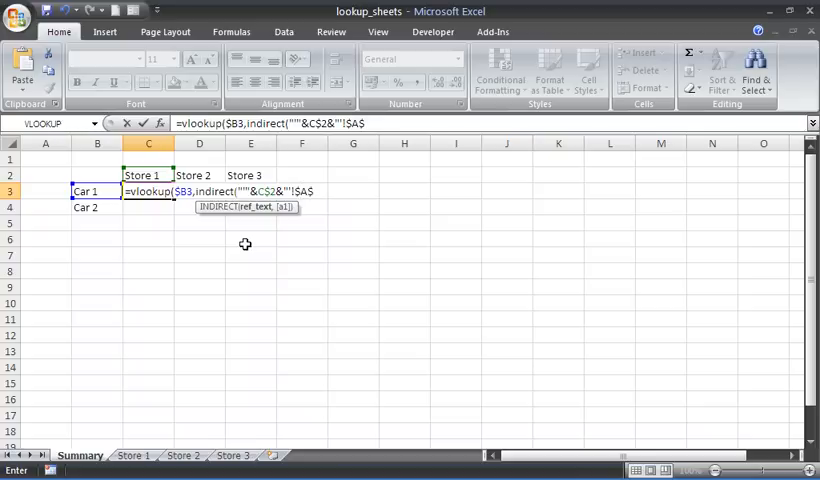
{"action": "type", "text": "1"}
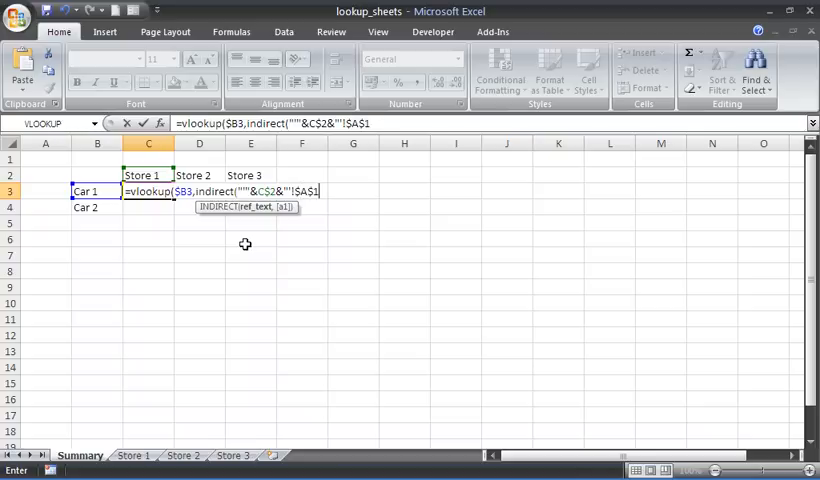
{"action": "type", "text": ":"}
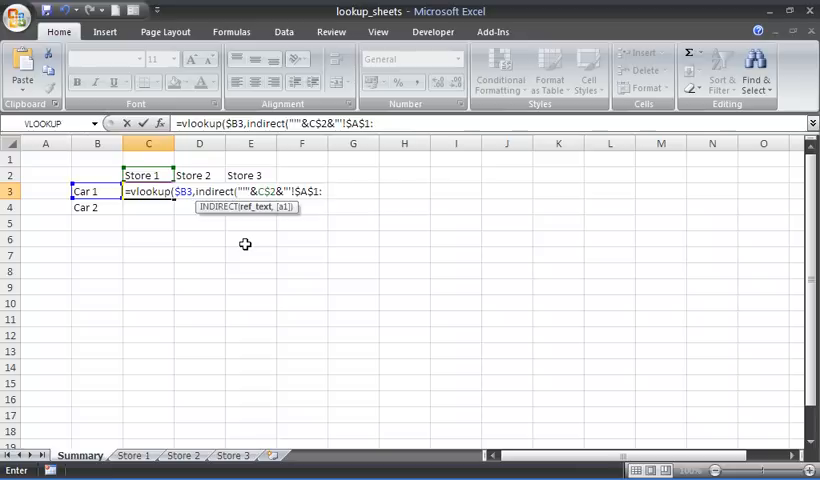
{"action": "type", "text": "$B"}
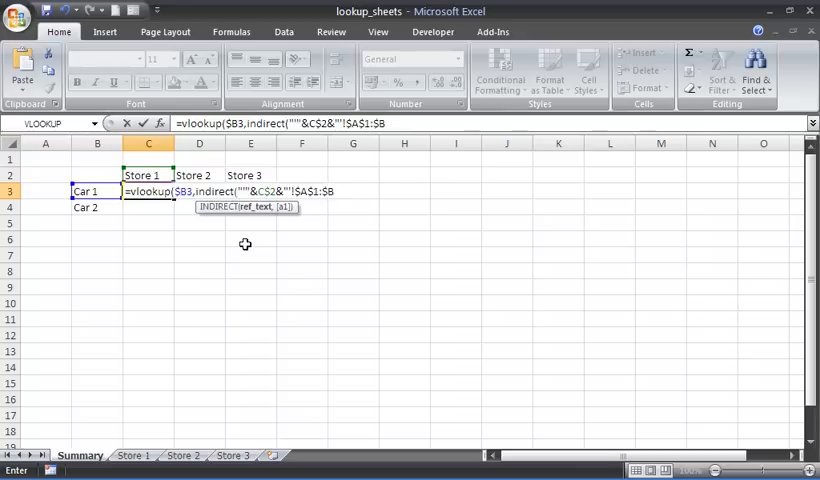
{"action": "type", "text": "$3\")"}
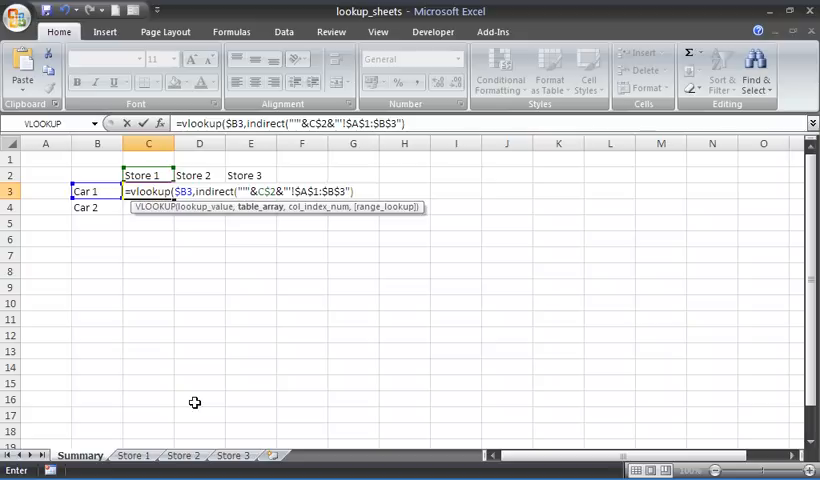
Finish the lookup with column index 2 and FALSE exact match, returning 300
{"action": "type", "text": ","}
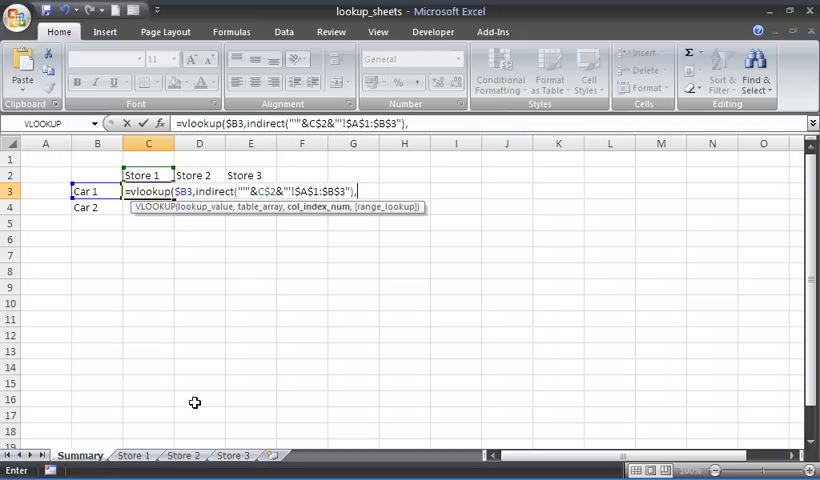
{"action": "type", "text": "2"}
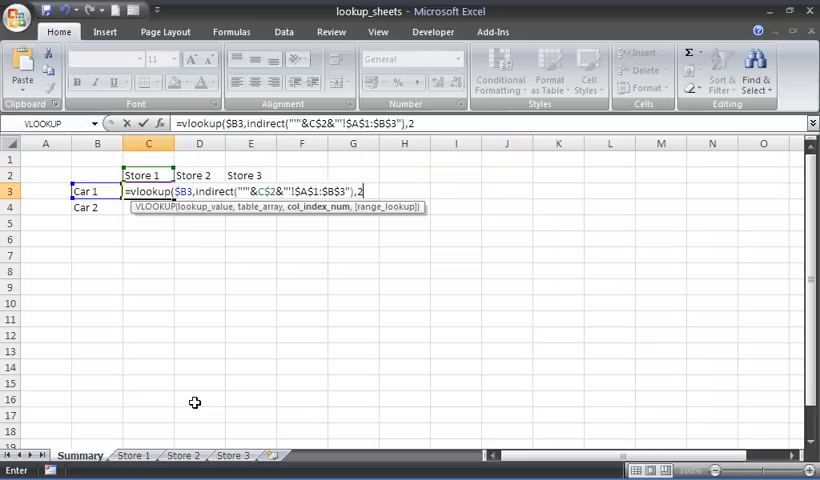
{"action": "type", "text": ","}
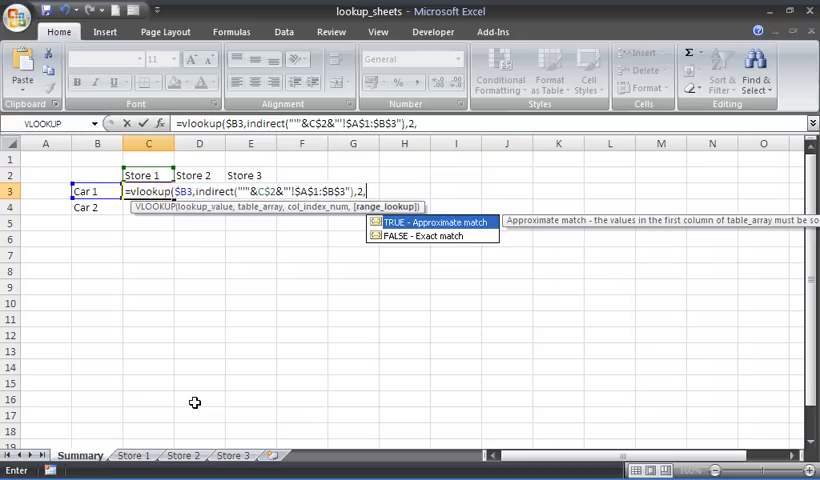
{"action": "type", "text": "false"}
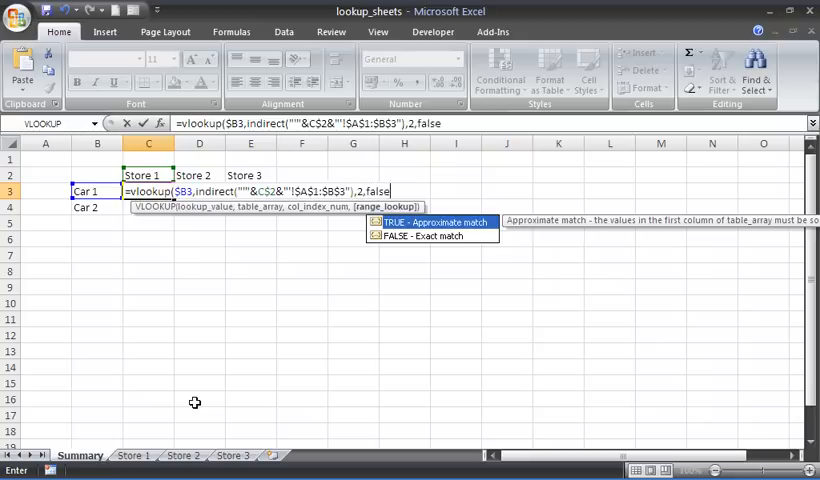
{"action": "type", "text": ")"}
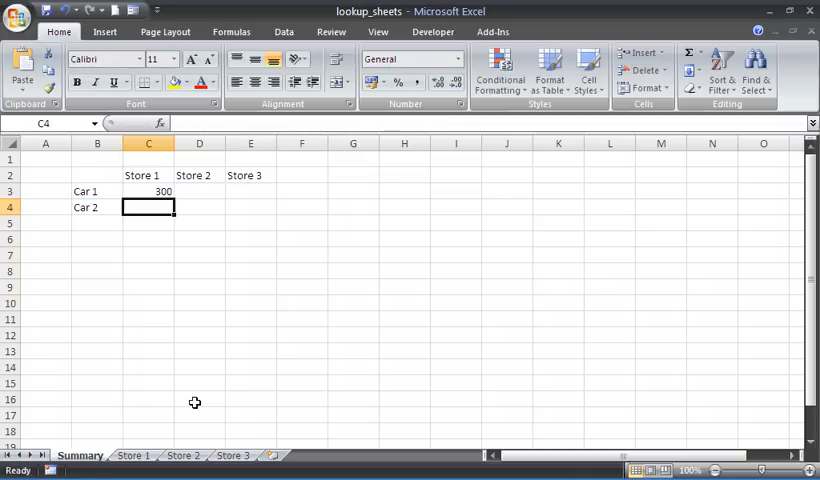
{"action": "mouse_move", "coordinate": [132, 412]}
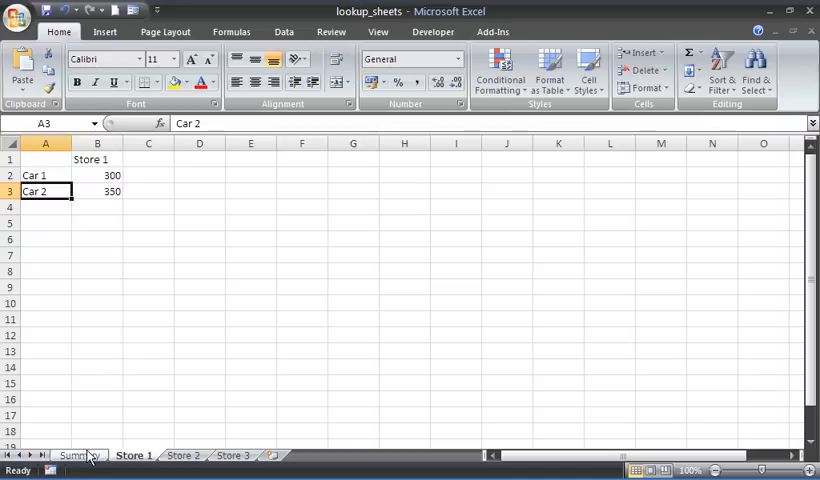
Fill the formula across to Store 3 and down to Car 2 on the Summary sheet
{"action": "left_click", "coordinate": [80, 456]}
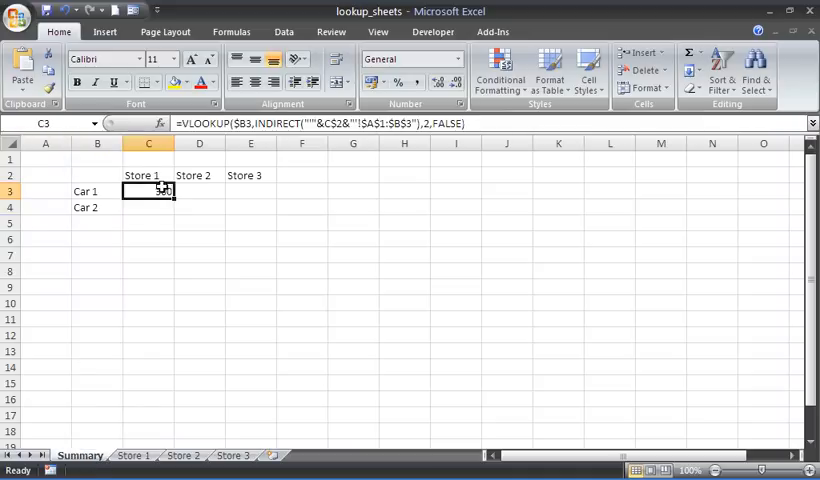
{"action": "left_click_drag", "start_coordinate": [164, 192], "coordinate": [258, 204]}
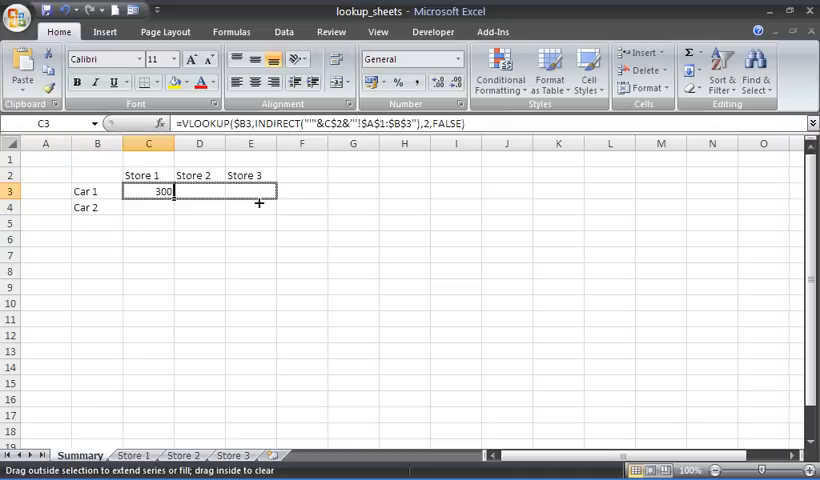
{"action": "left_click_drag", "start_coordinate": [176, 192], "coordinate": [278, 192]}
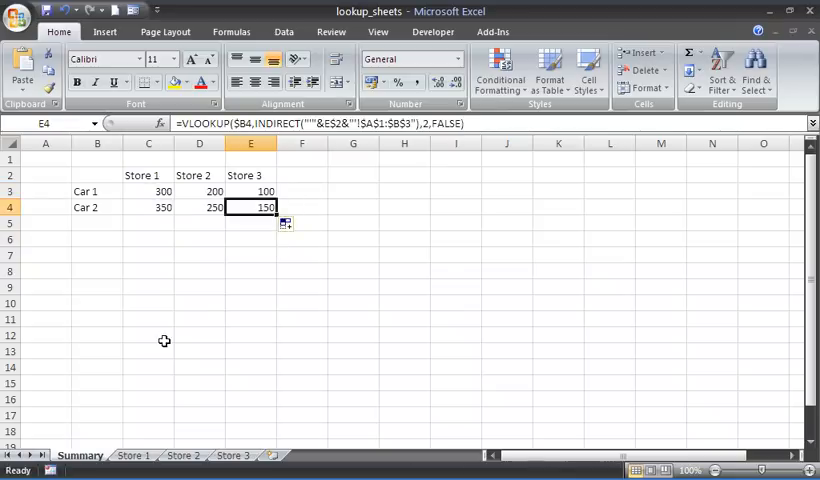
Check the filled results and review the Car 1 Store 1 formula
{"action": "left_click", "coordinate": [232, 456]}
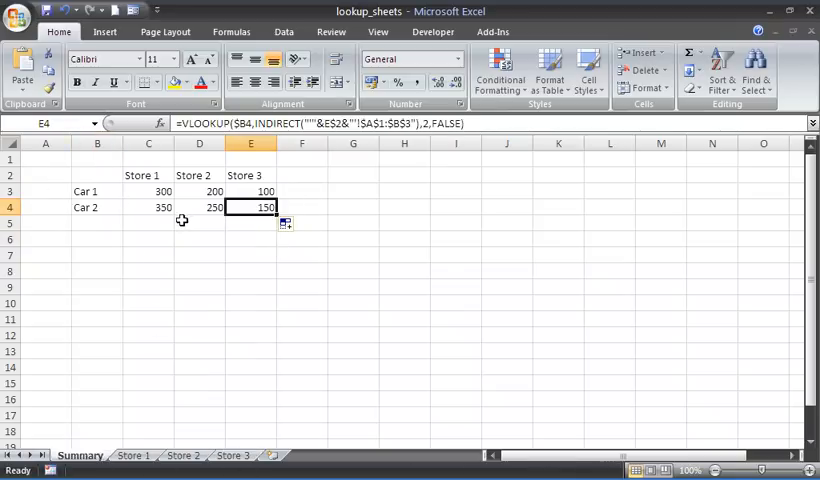
{"action": "left_click", "coordinate": [200, 224]}
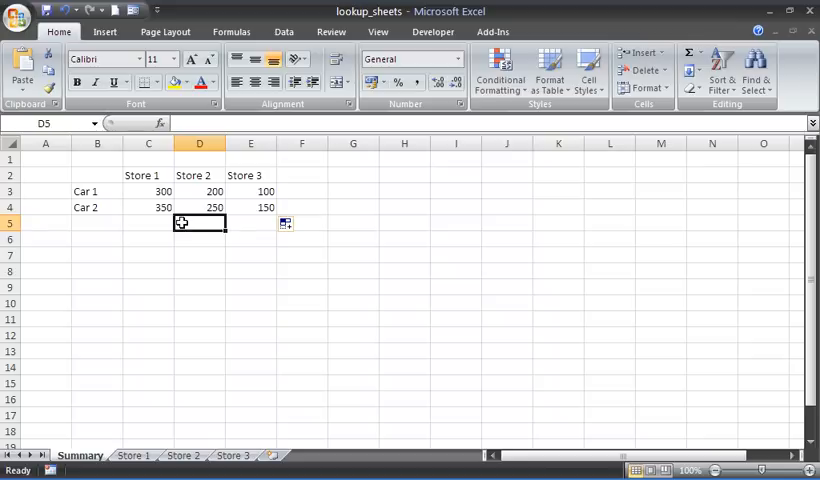
{"action": "left_click", "coordinate": [148, 192]}
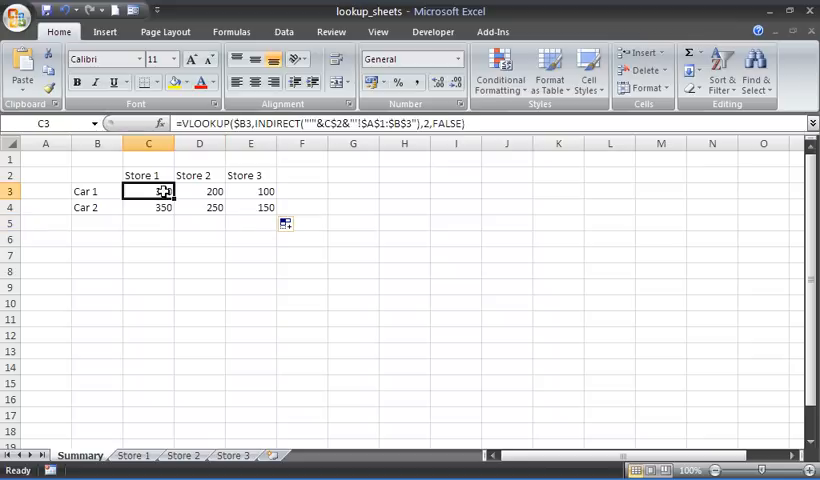